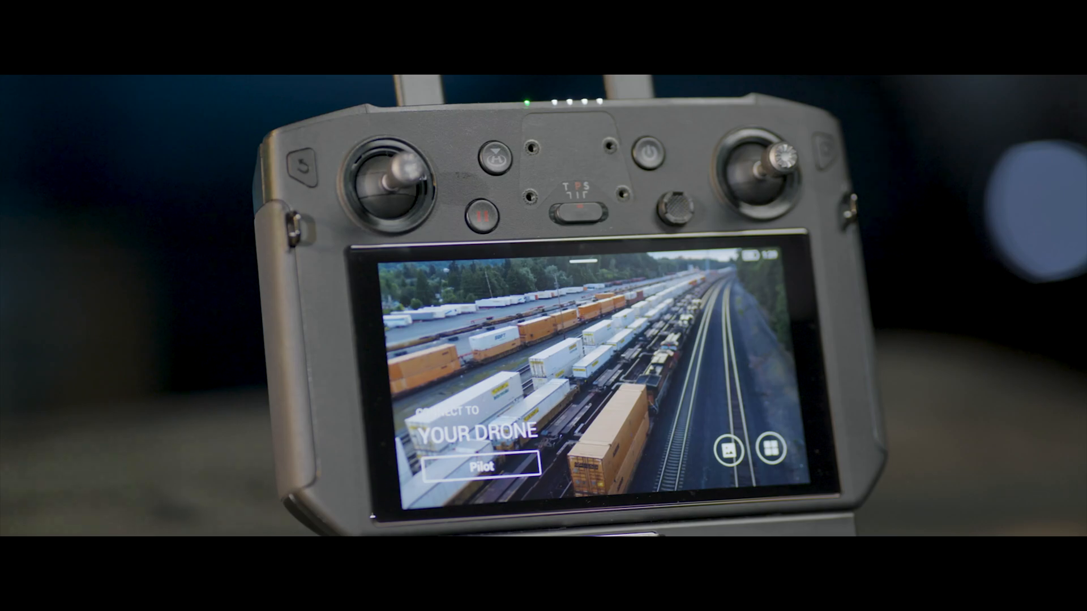
Step: Enter DJI Pilot from the smart controller's connect screen
click(480, 464)
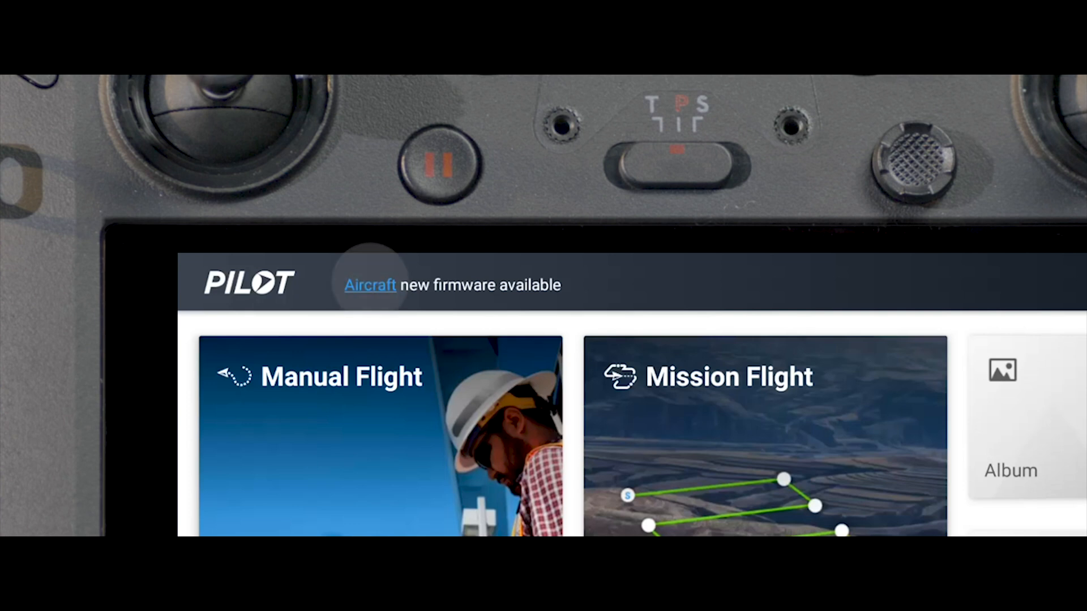
Step: Update all listed modules — aircraft, remote controller and Zenmuse H20T — and acknowledge success
click(369, 285)
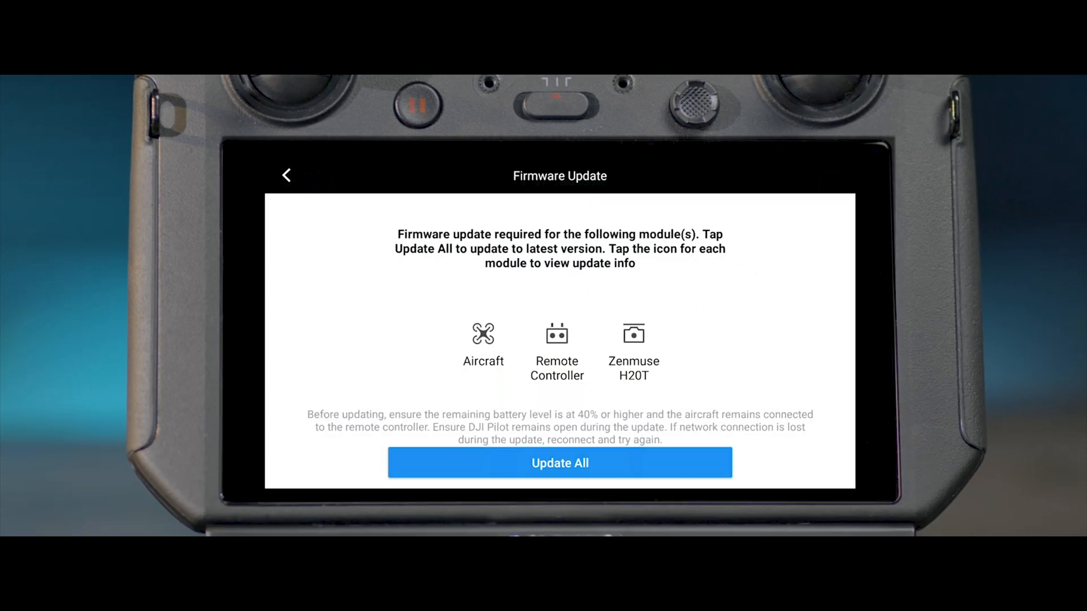
click(559, 463)
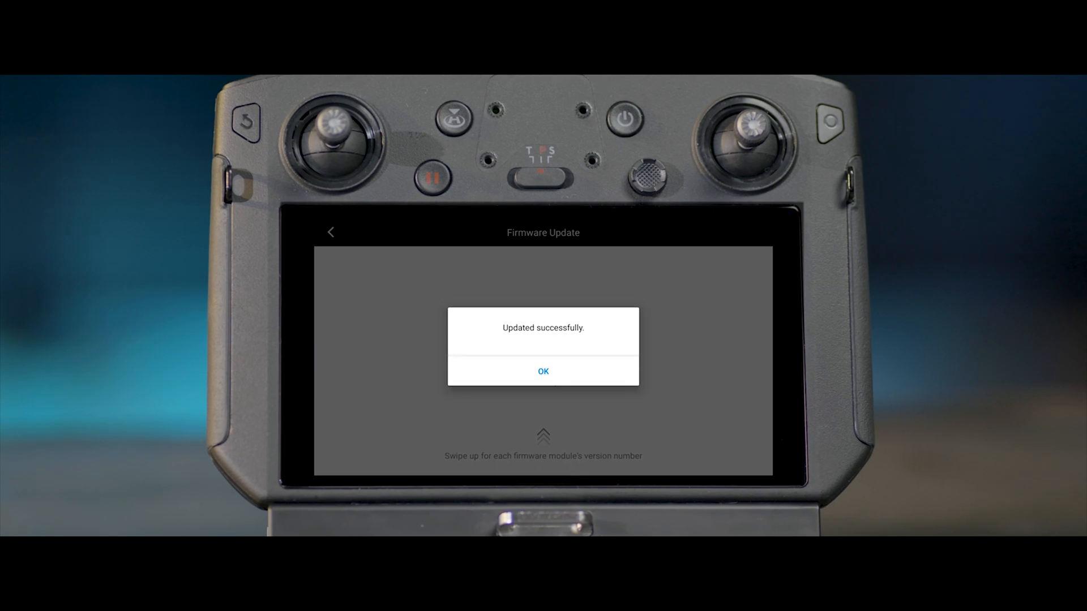
click(542, 371)
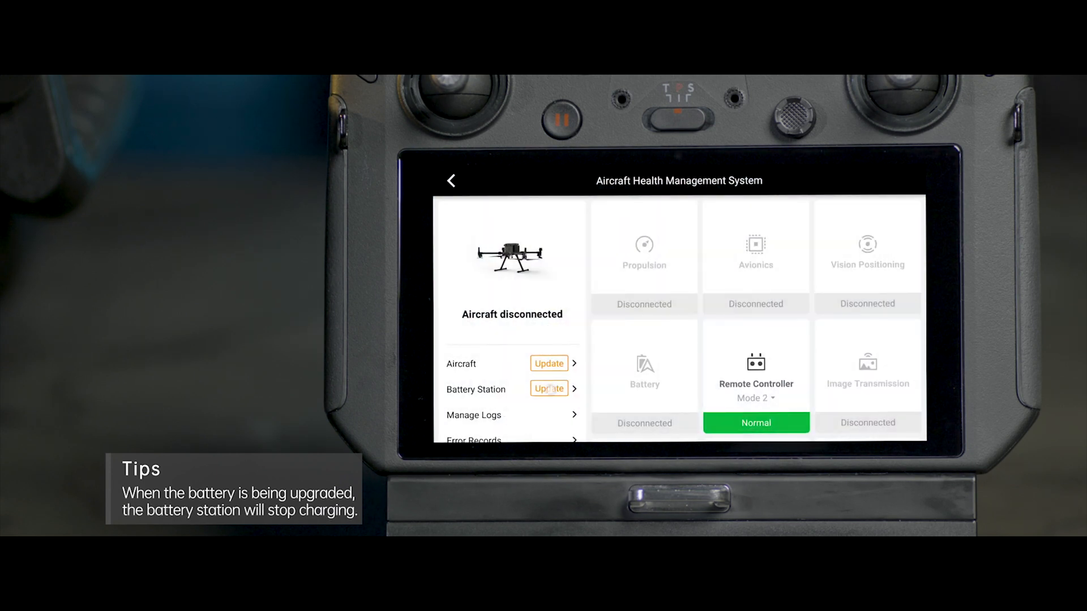
Step: Review the battery station's version information and start updating battery and battery case firmware
click(548, 388)
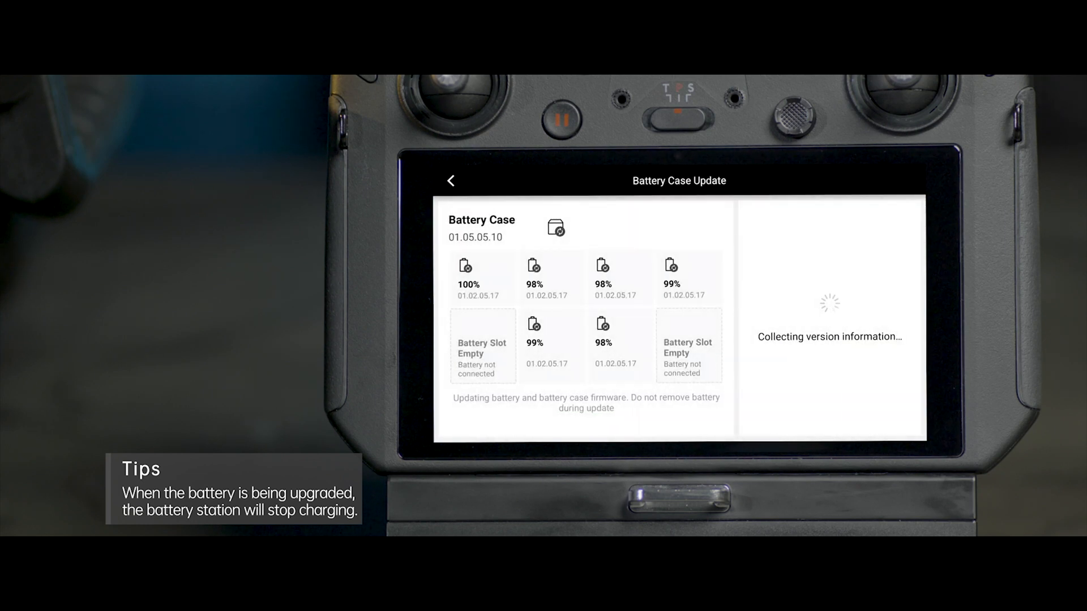
click(830, 413)
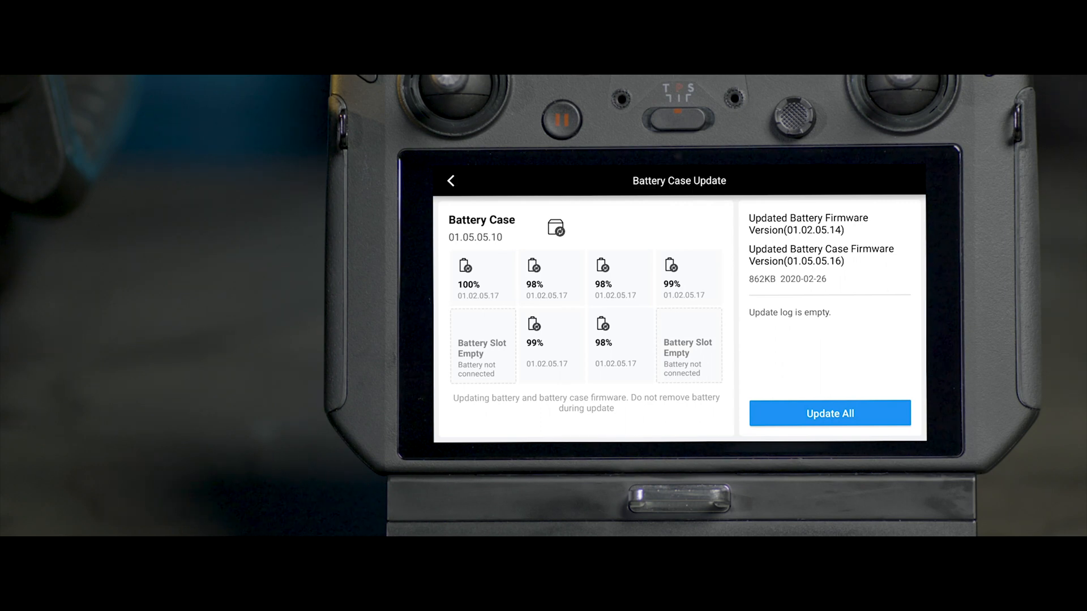
click(451, 180)
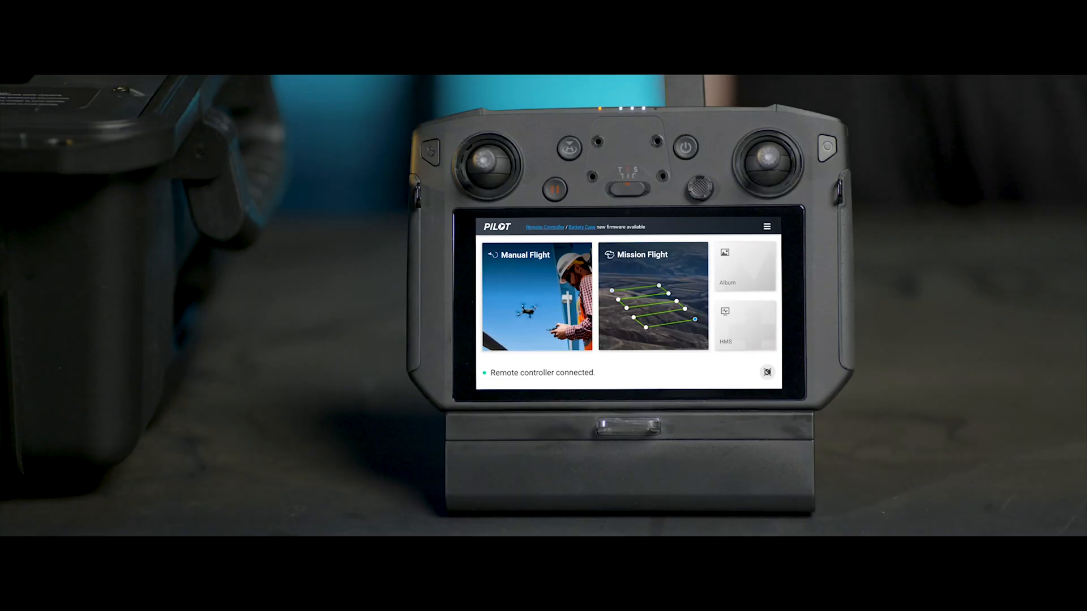
Step: From HMS, start the battery station and battery firmware update via Update All
click(744, 326)
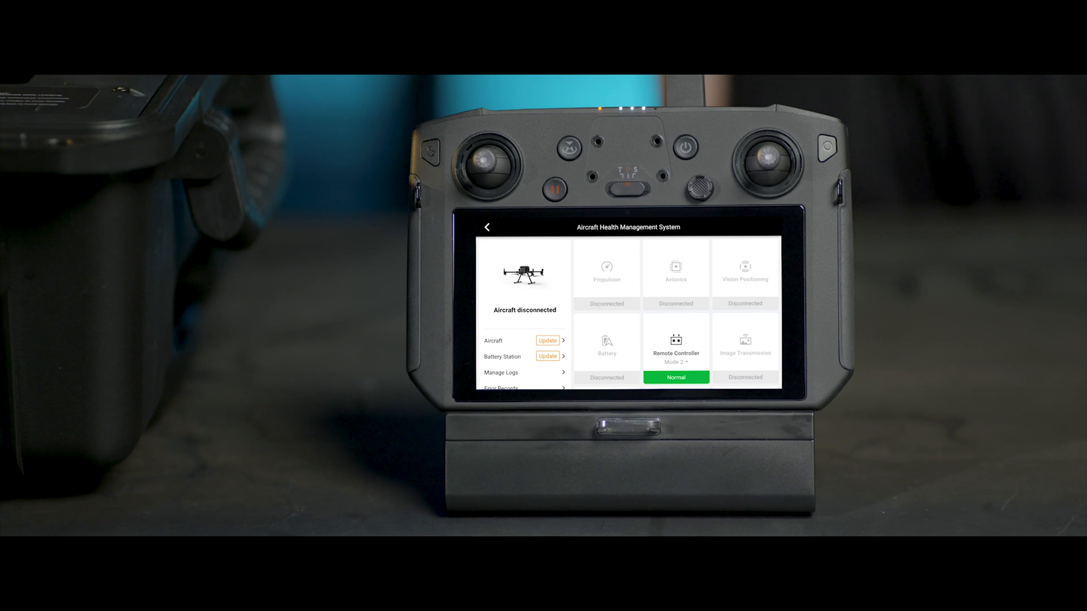
click(547, 355)
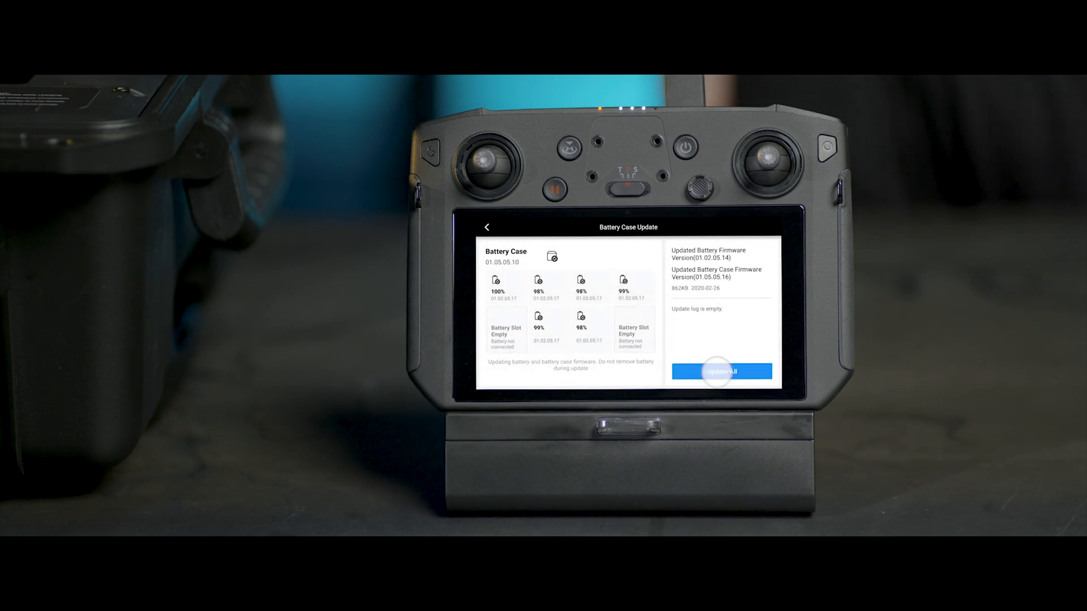
click(721, 372)
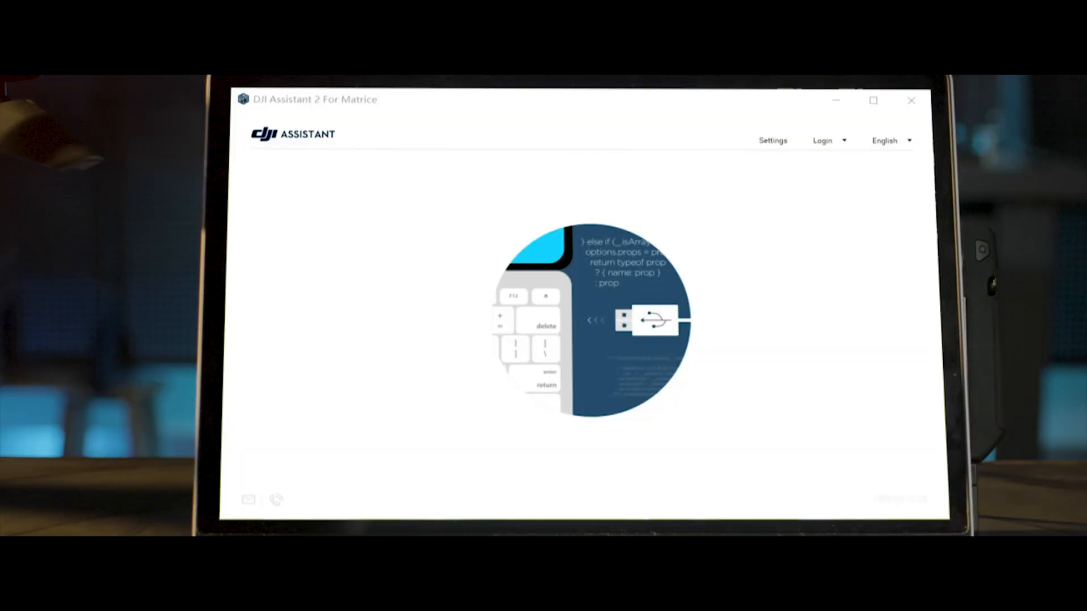
Step: Sign in to the DJI account and show the Matrice 300 RTK's firmware version list
click(822, 141)
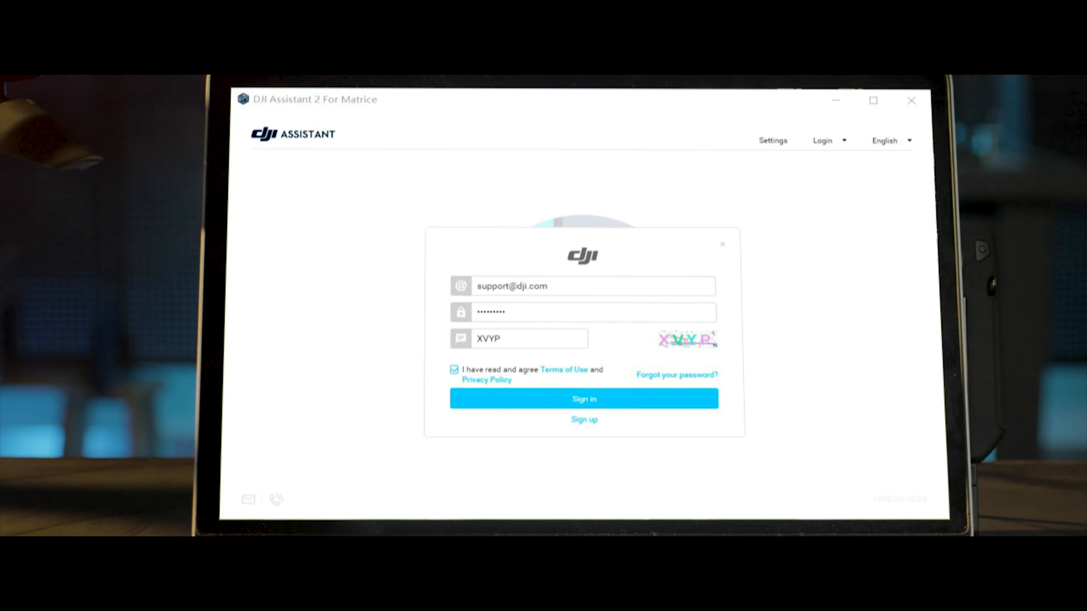
click(583, 399)
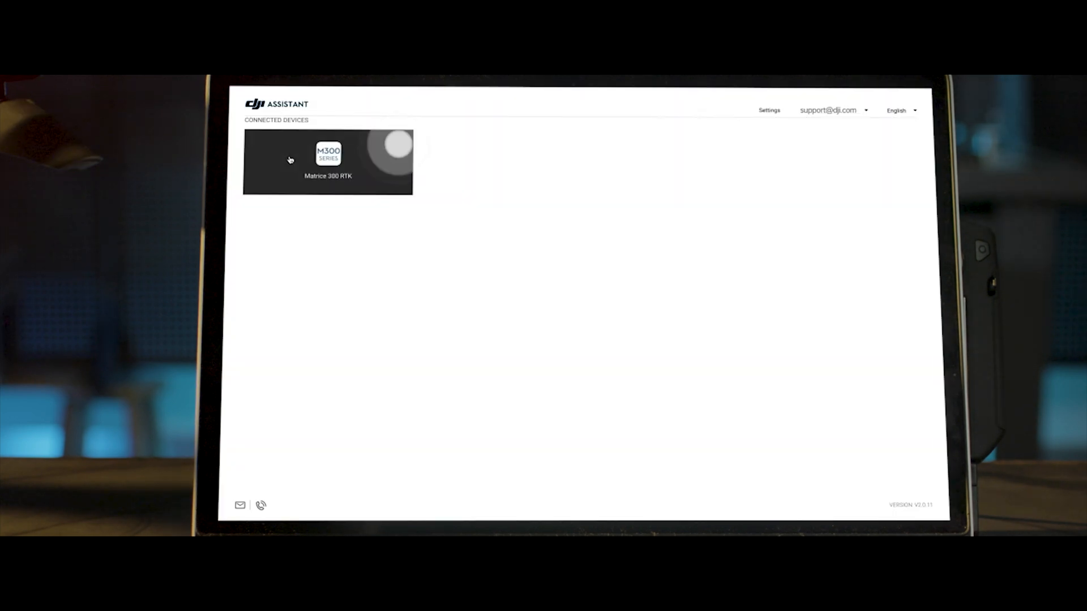
click(328, 163)
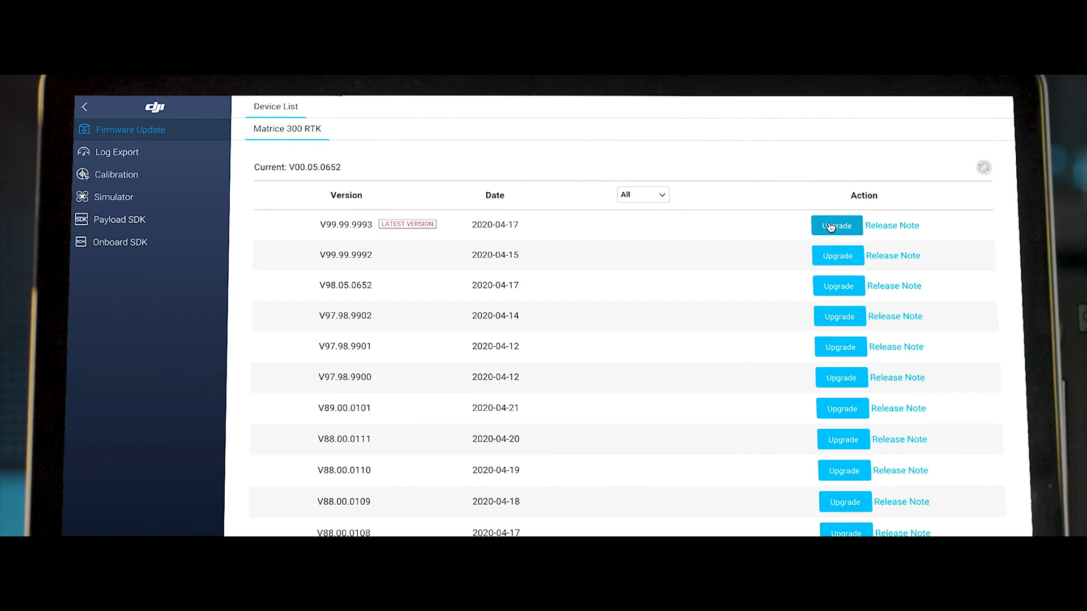
Step: Upgrade the Matrice 300 RTK to V99.99.9993 and begin the firmware download
click(835, 225)
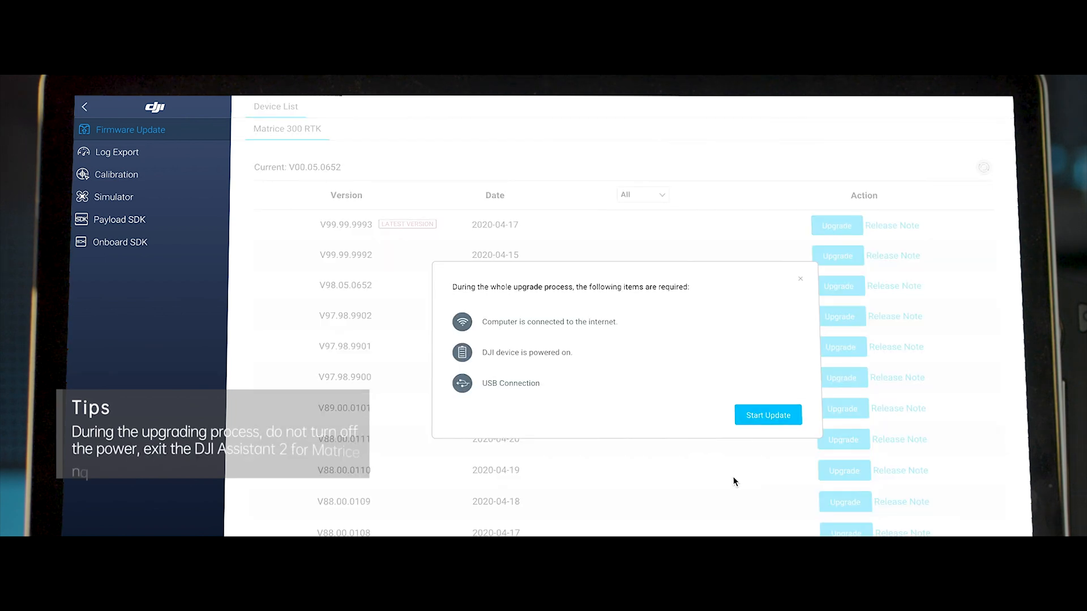
click(767, 415)
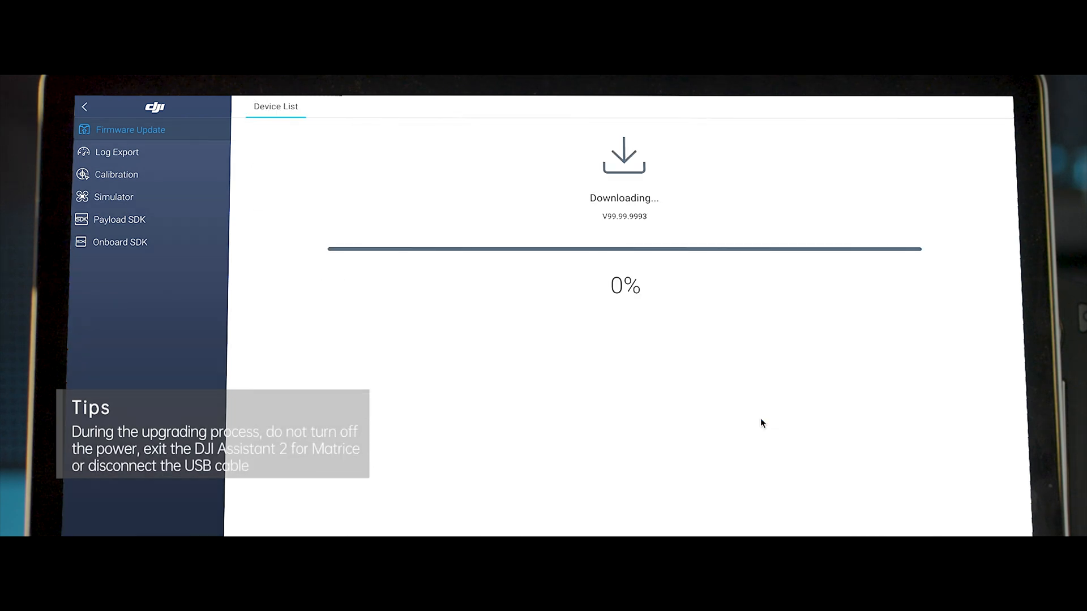